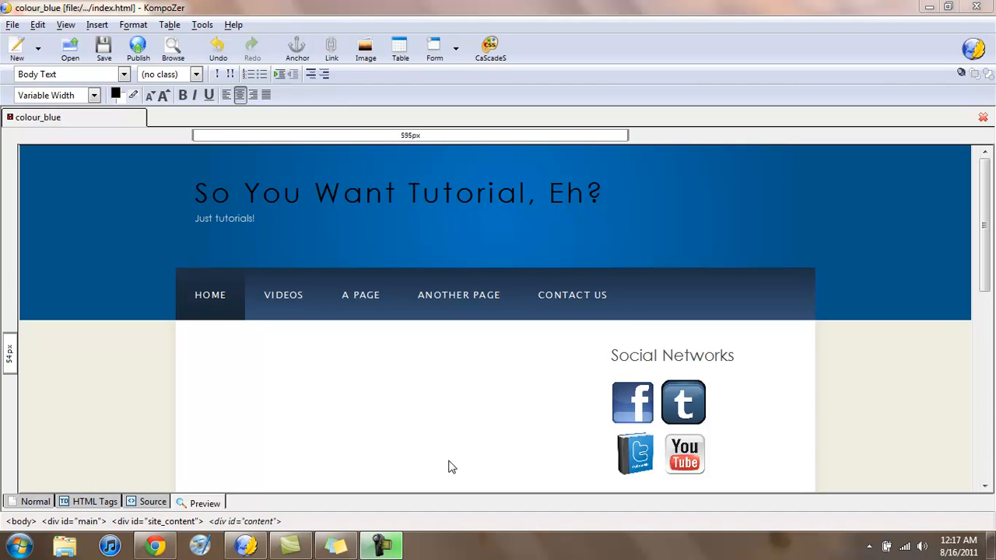
mouse_move(439, 390)
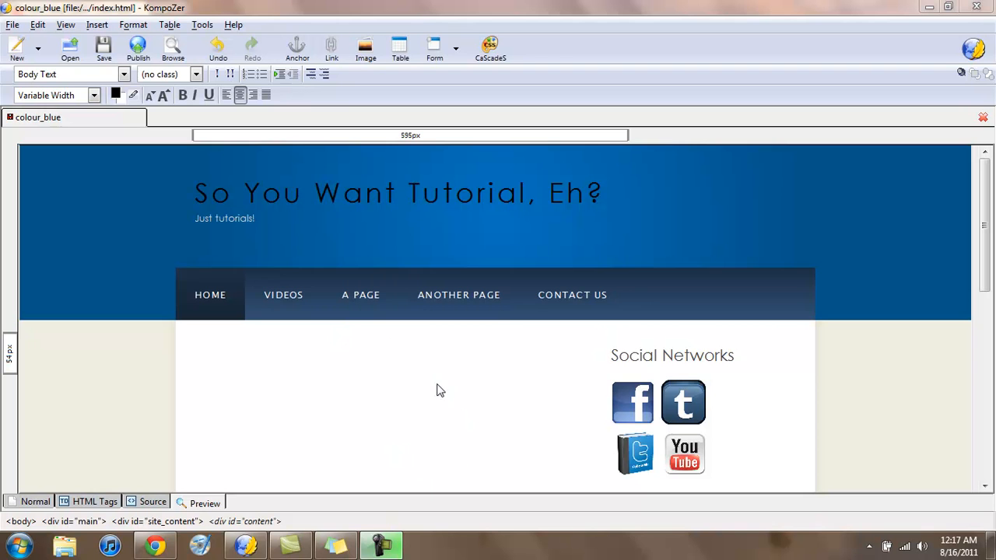
Step: Switch to the Chrome window showing the NEW Xbox 720!!! YouTube video
click(154, 544)
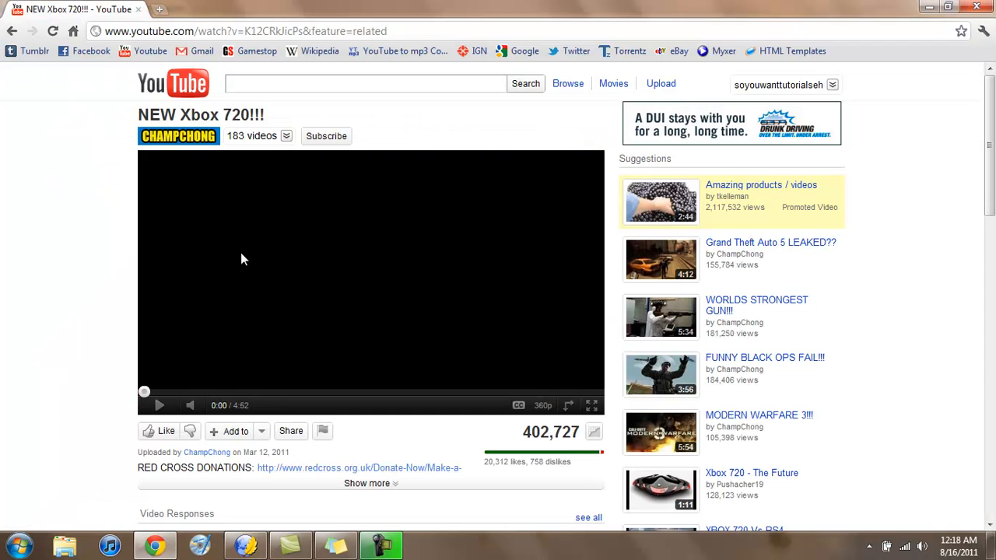
mouse_move(330, 289)
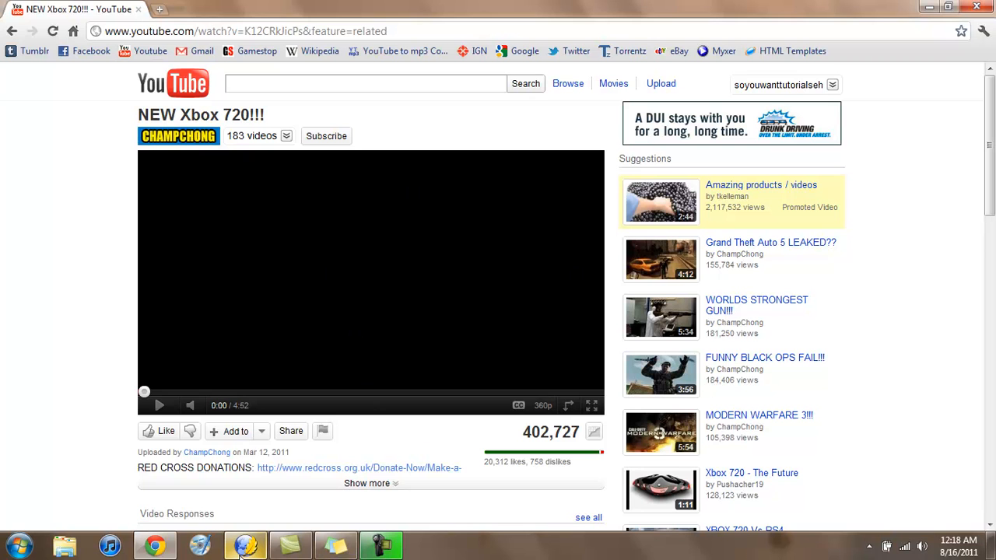
mouse_move(245, 545)
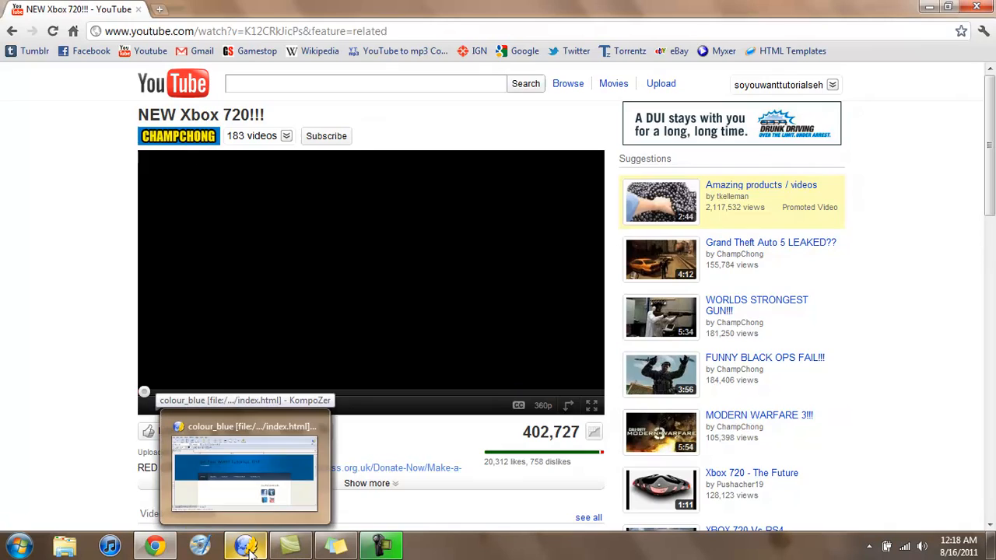
click(245, 467)
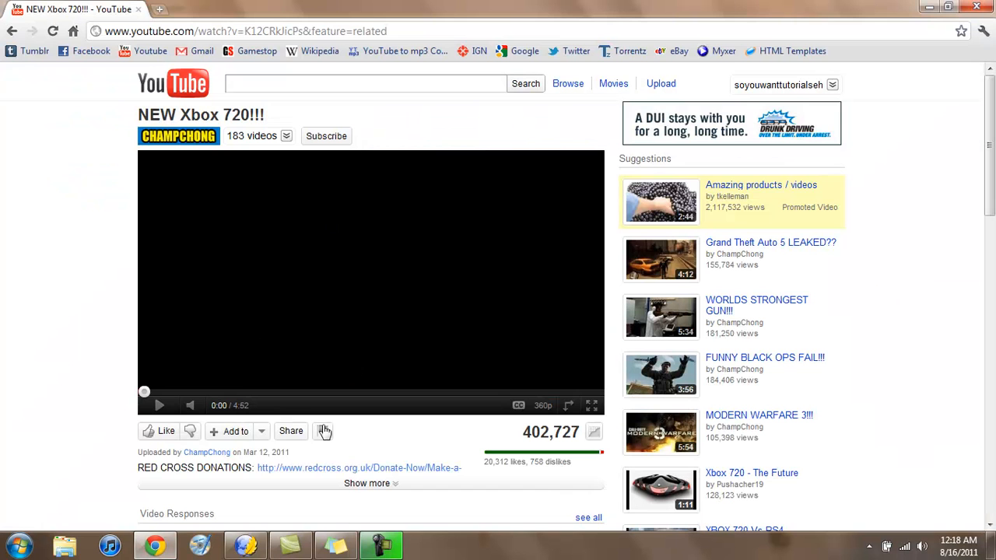
Step: Reveal the Share options under the NEW Xbox 720!!! video
click(290, 430)
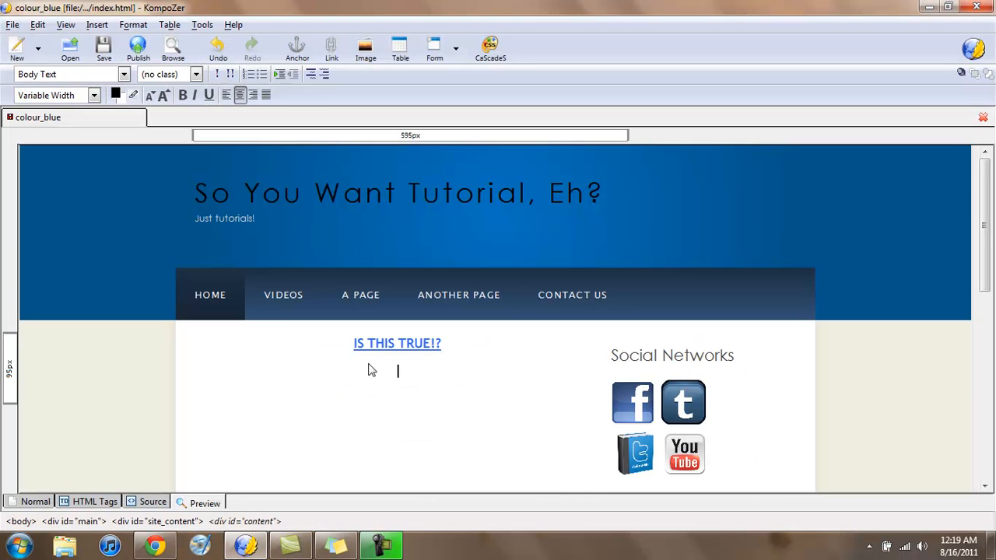
Step: Insert the YouTube iframe (560x349, embed/K12CRklicPs) as raw HTML below the heading
click(96, 24)
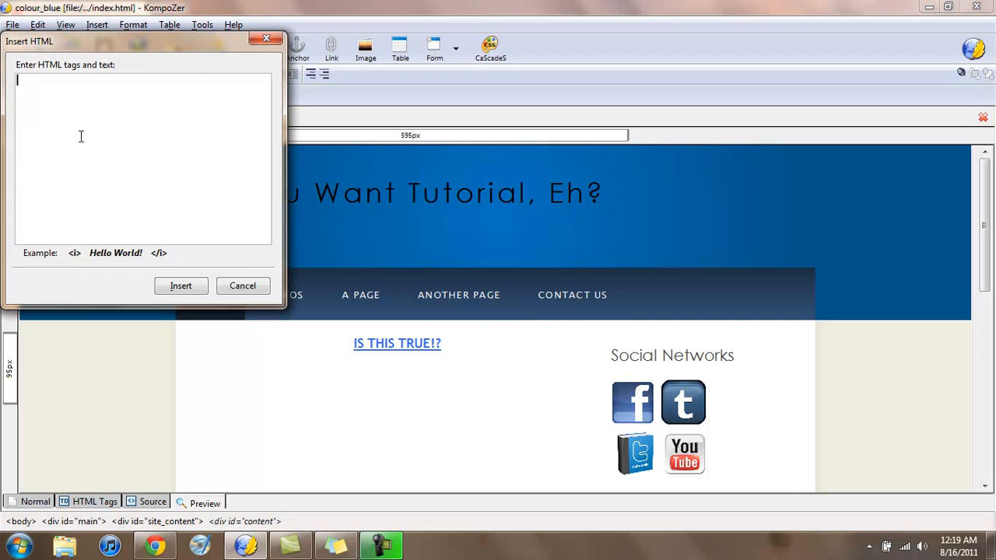
text(<iframe width="560" height="349" src="http://www.youtube.com/embed/K12CRklicPs" frameborder="0" allowfullscreen></iframe>)
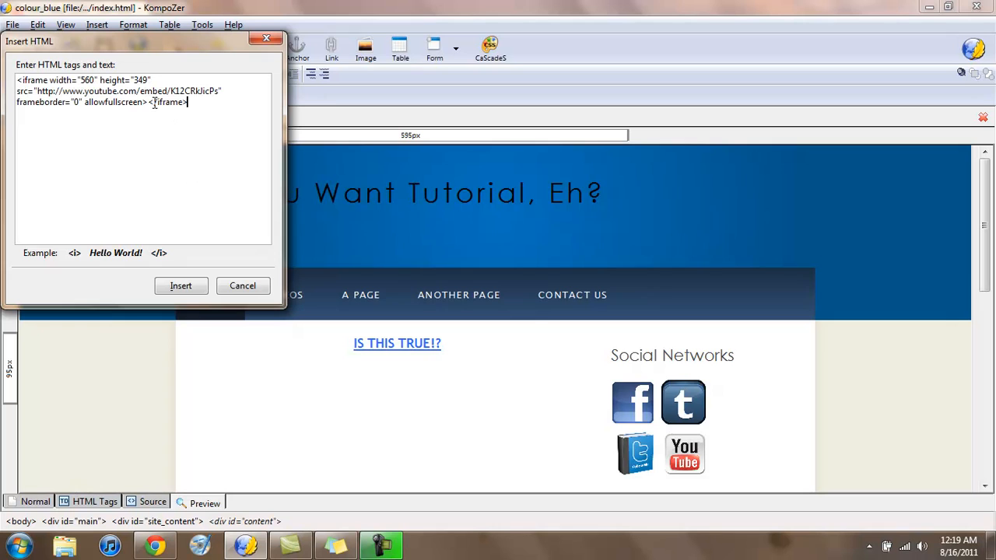
click(181, 285)
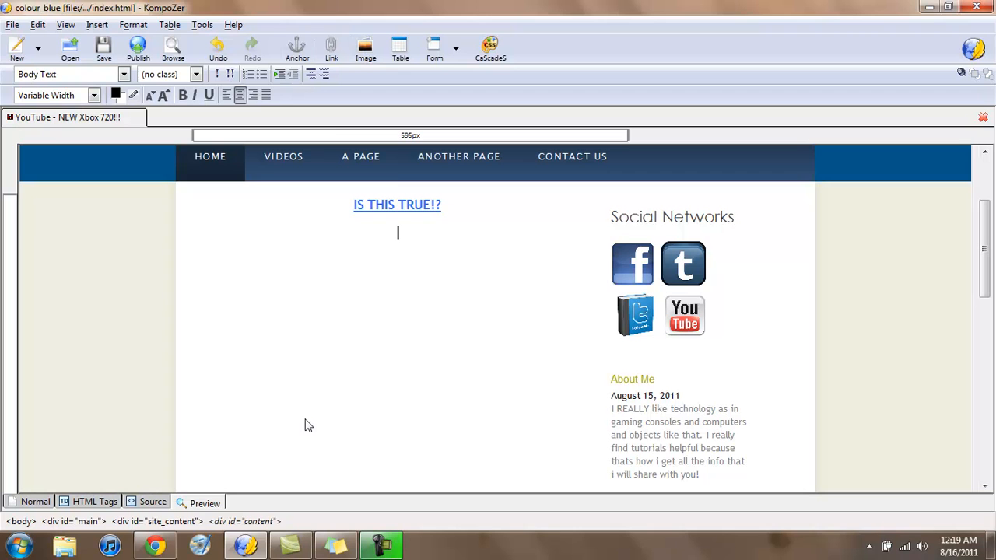
mouse_move(892, 6)
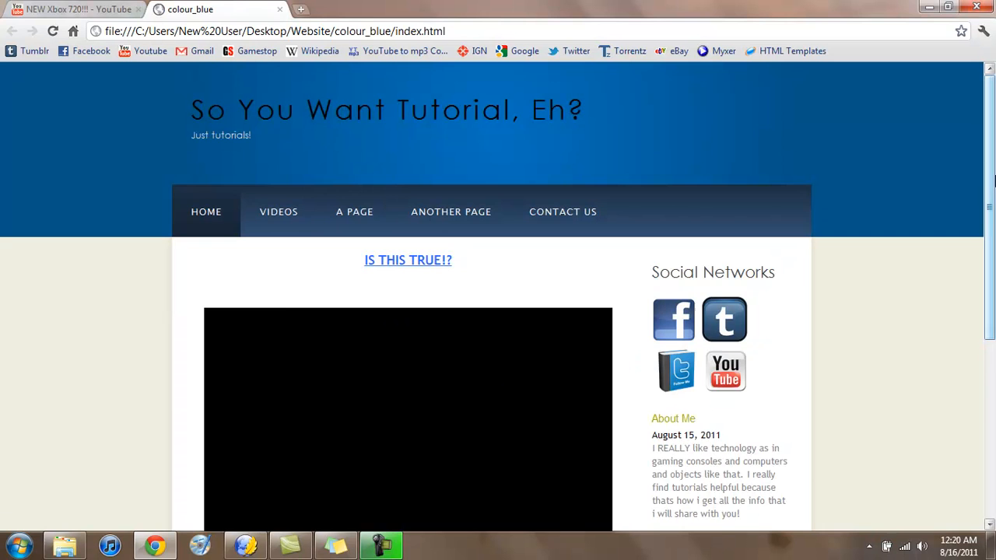
Step: Scroll to the embedded NEW Xbox 720!!! video and pause its playback
scroll(down, 3)
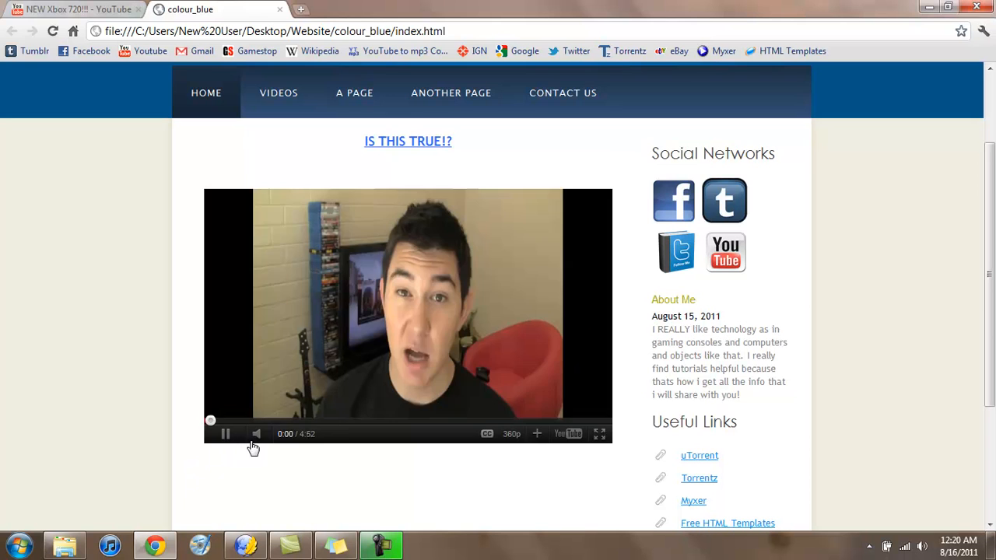
click(224, 434)
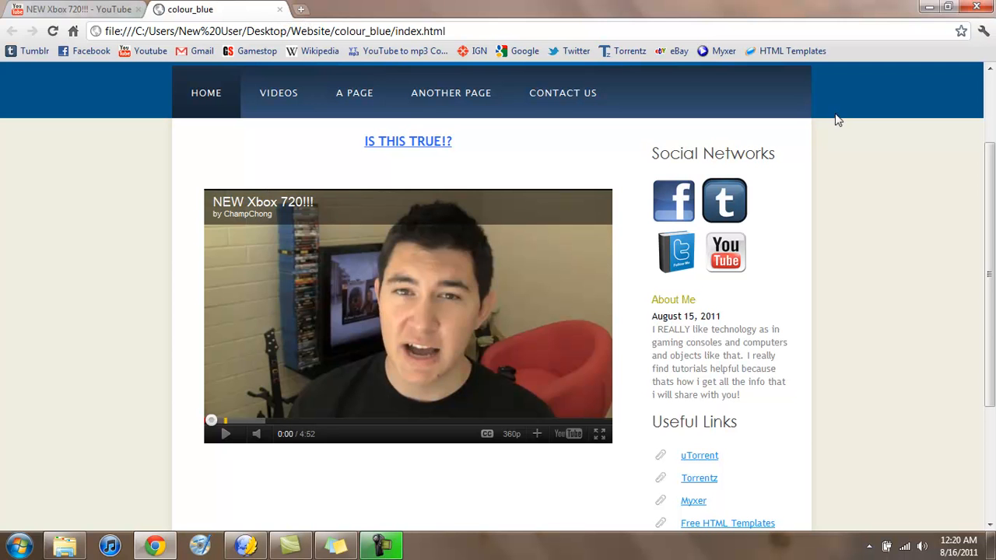